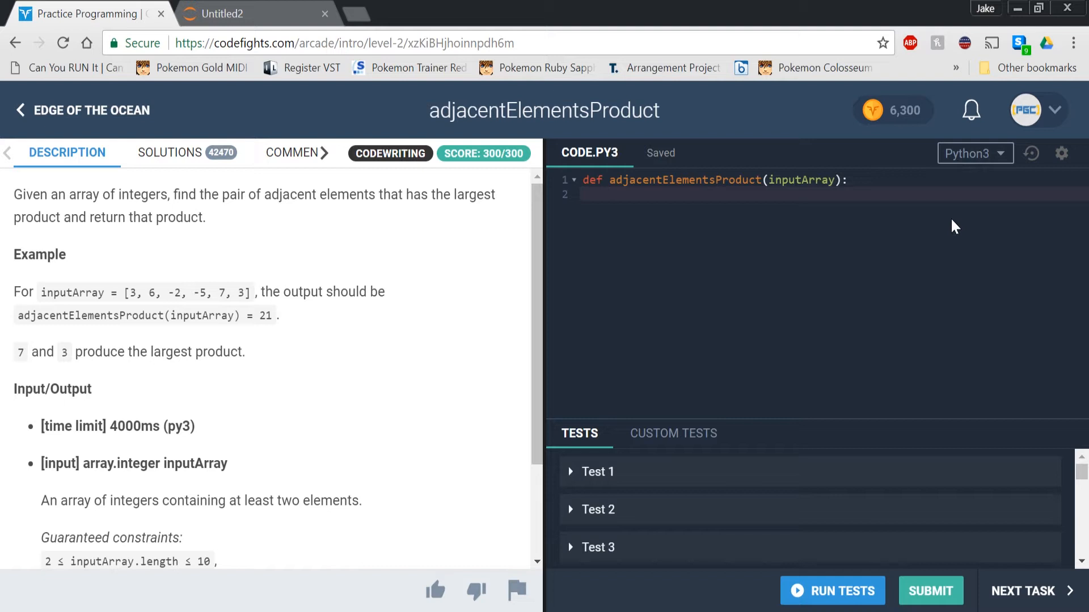
Step: Write finalArray = [] as the first line of the function body and start a new line
left_click(609, 194)
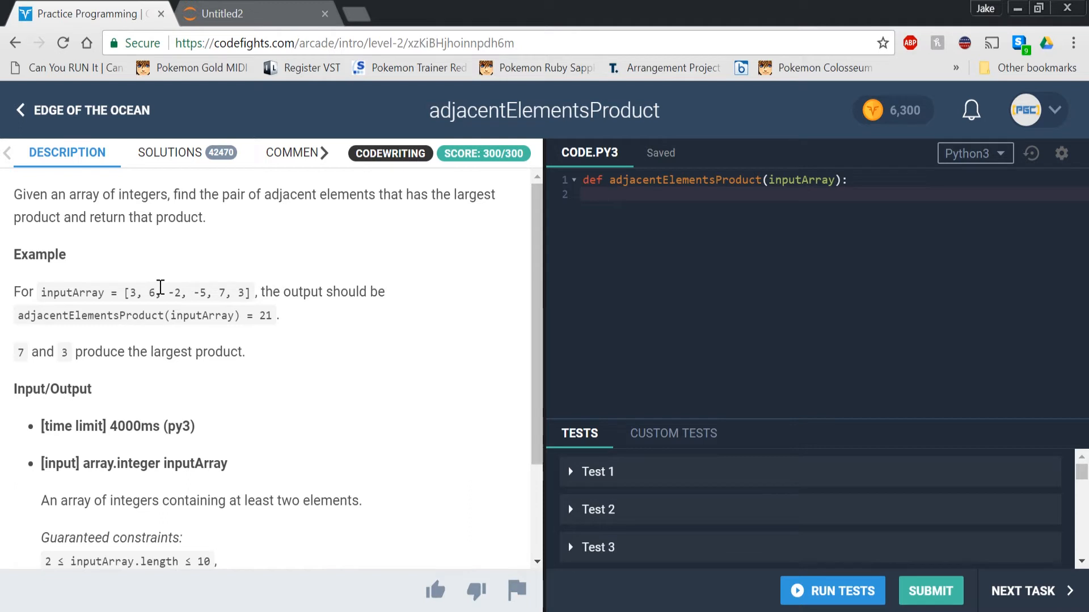
mouse_move(340, 259)
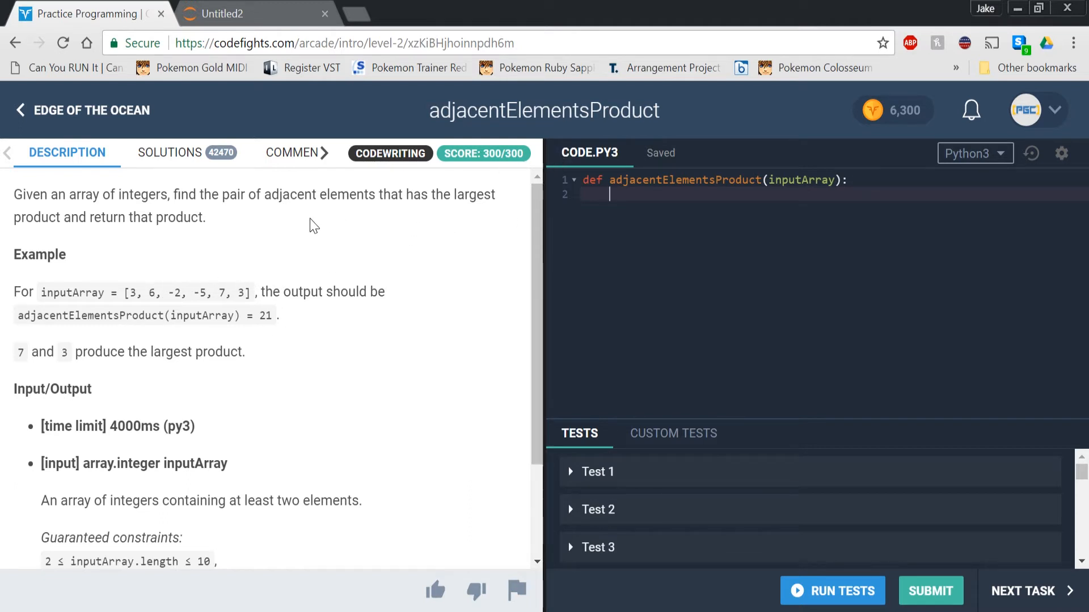
mouse_move(269, 187)
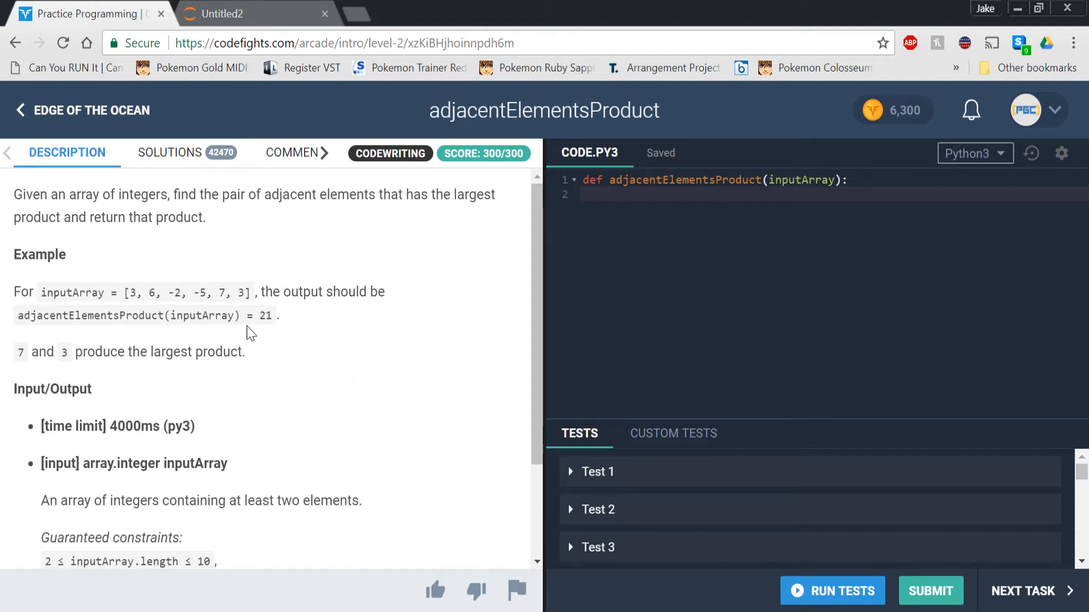
mouse_move(269, 316)
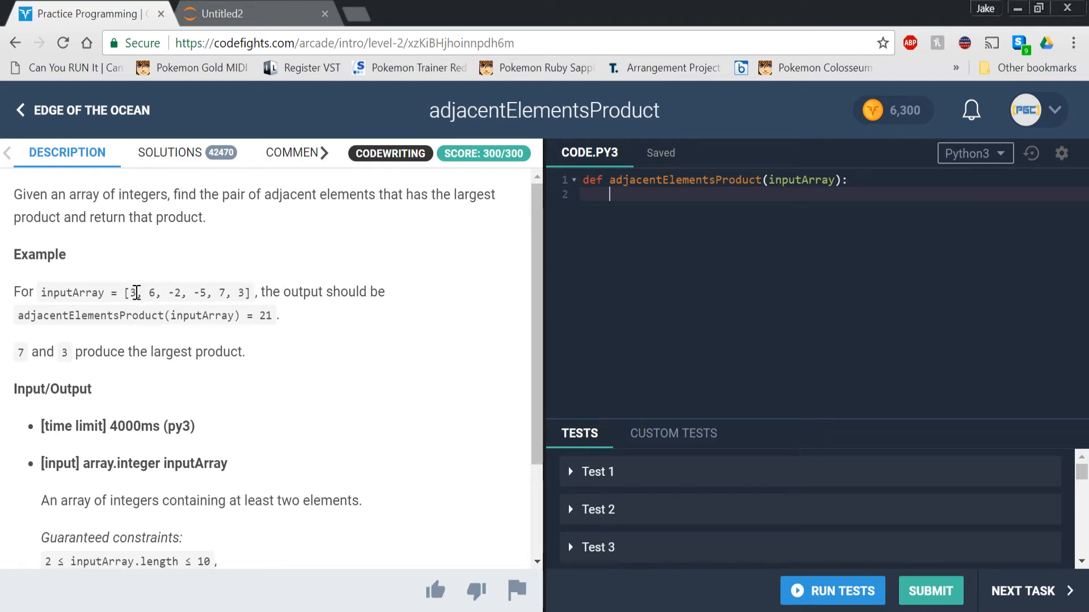
mouse_move(133, 291)
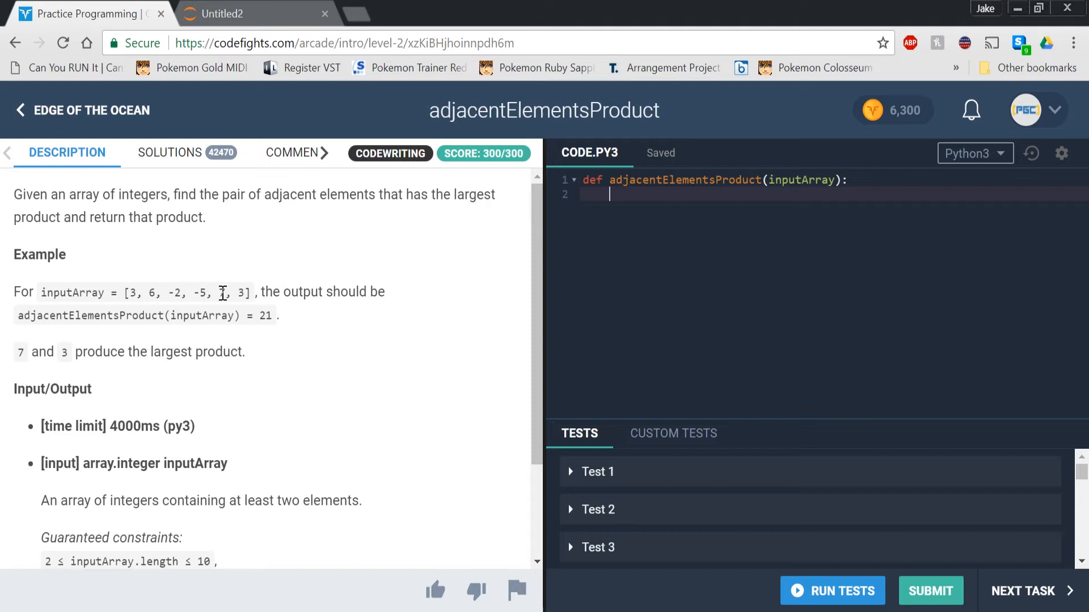
mouse_move(202, 297)
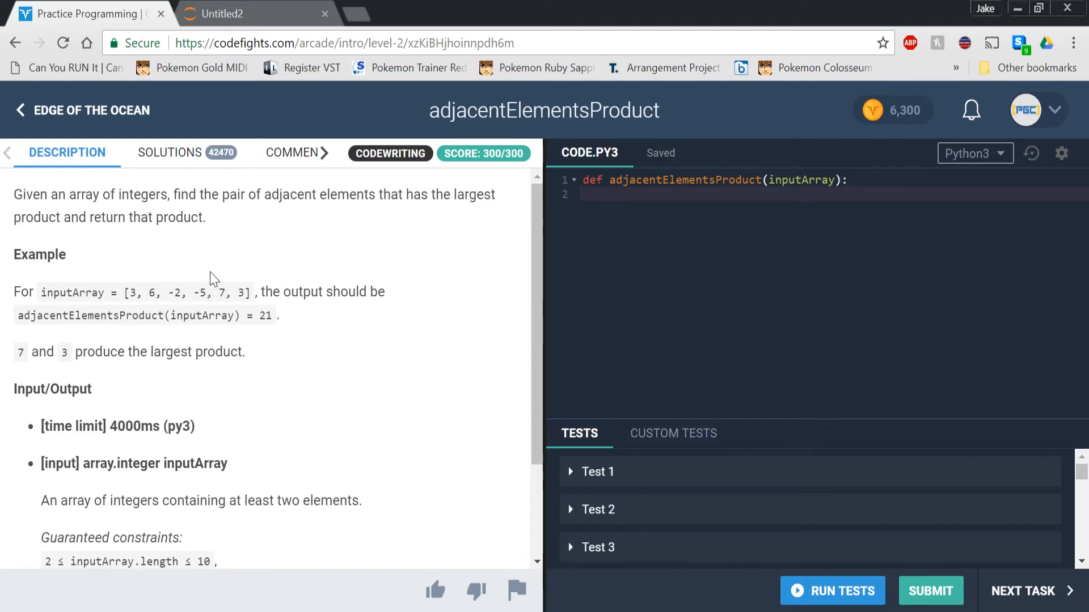
mouse_move(234, 278)
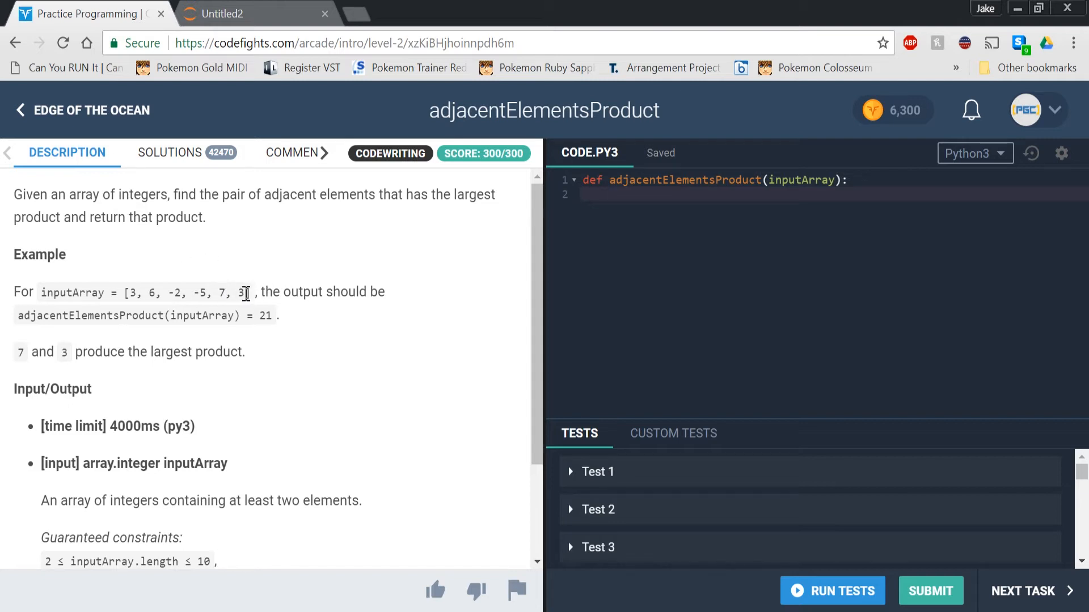
mouse_move(500, 252)
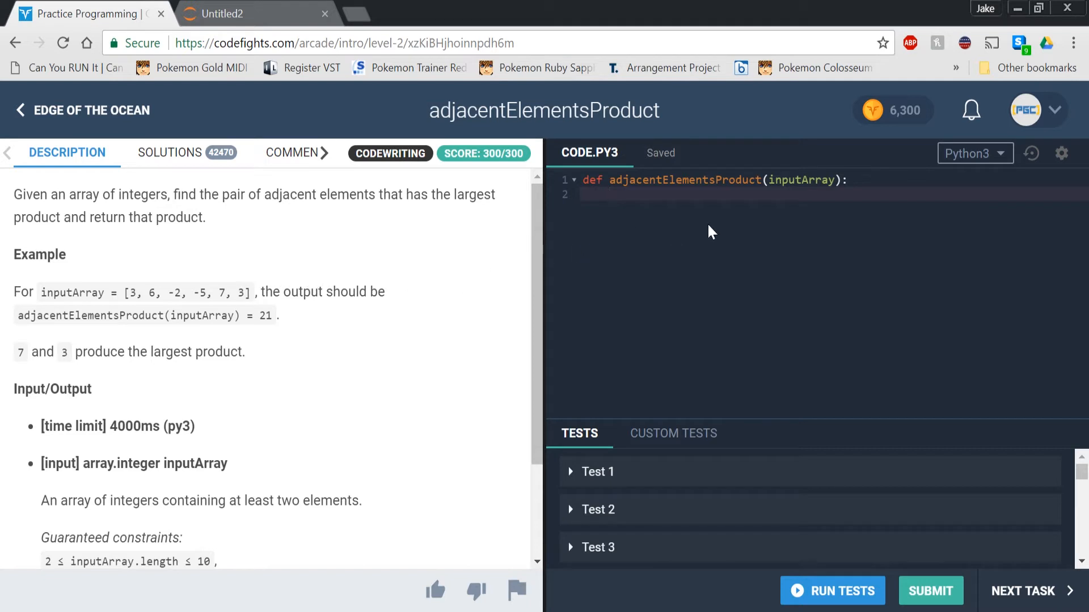
left_click(609, 195)
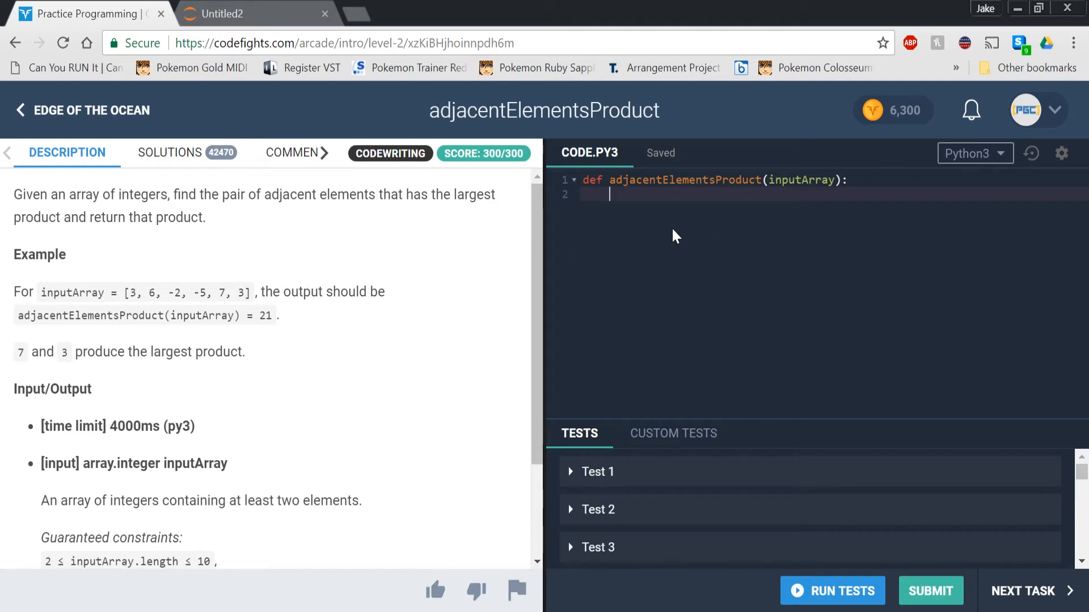
mouse_move(684, 229)
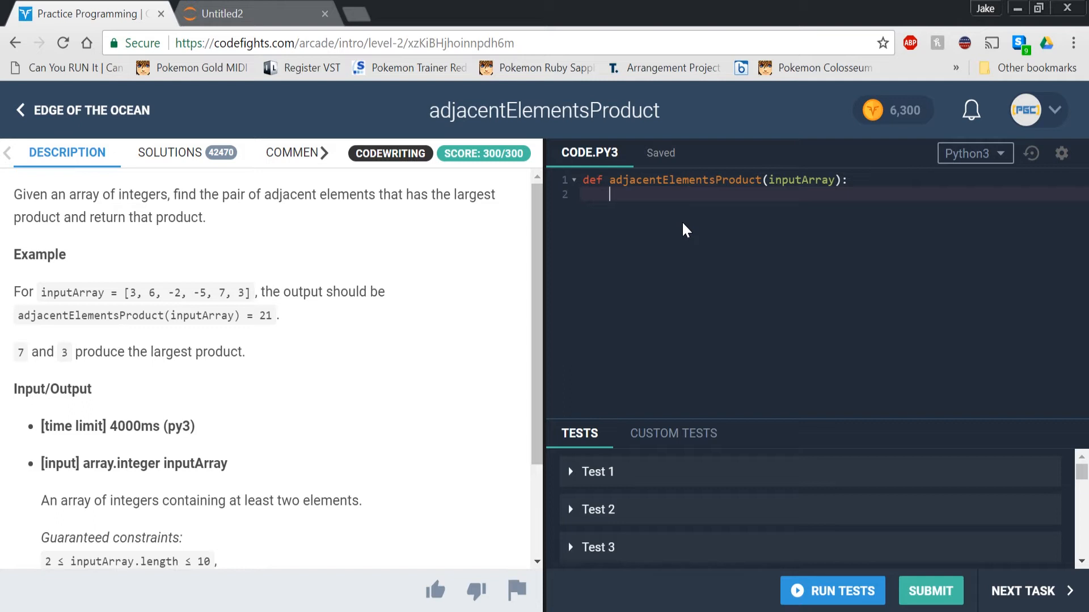
type("final")
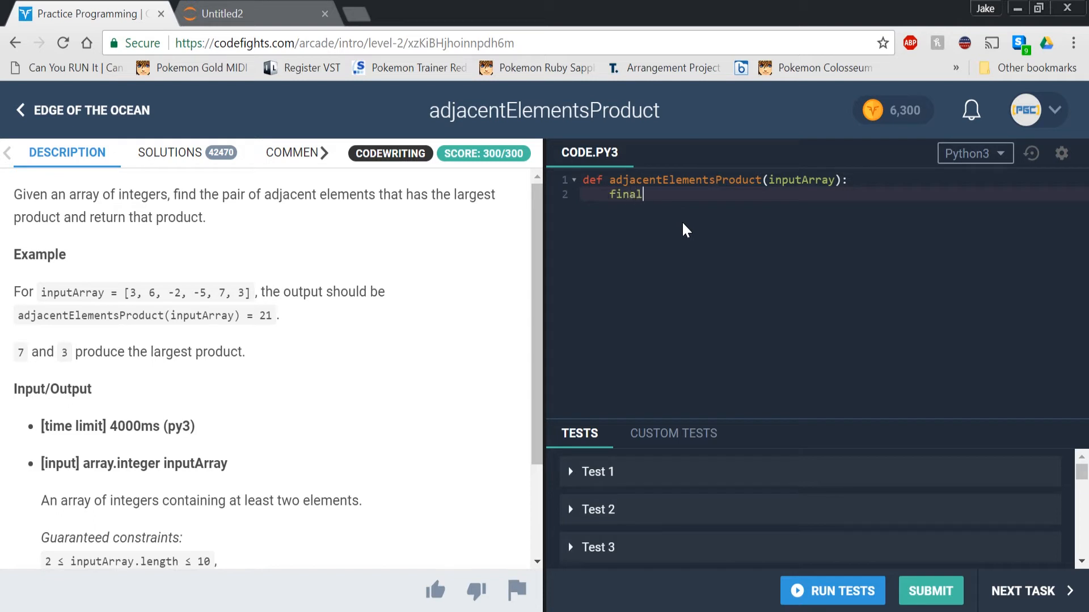
type("Array")
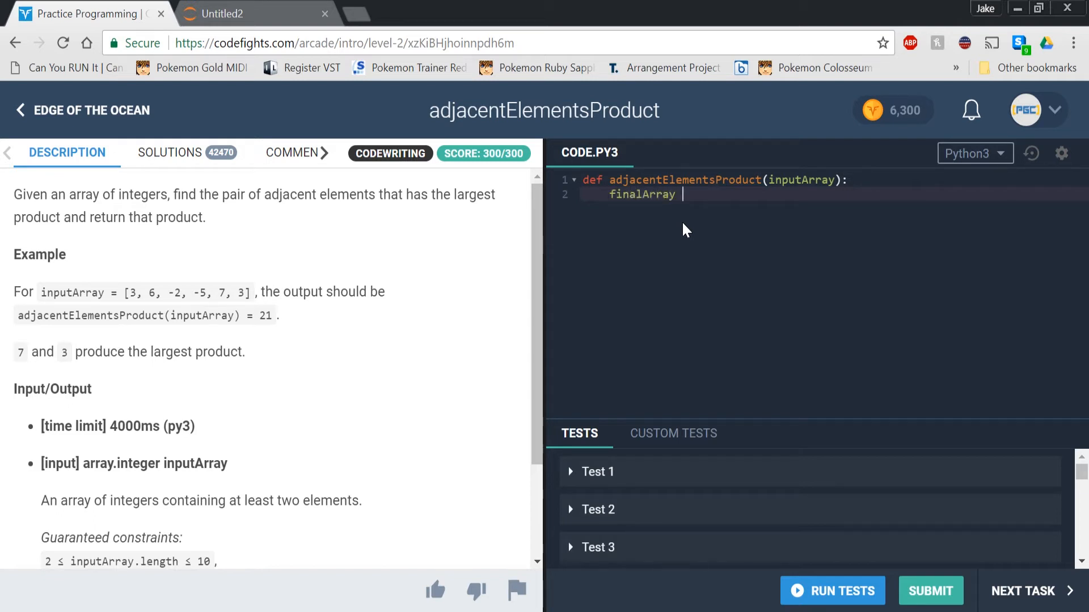
type("= []")
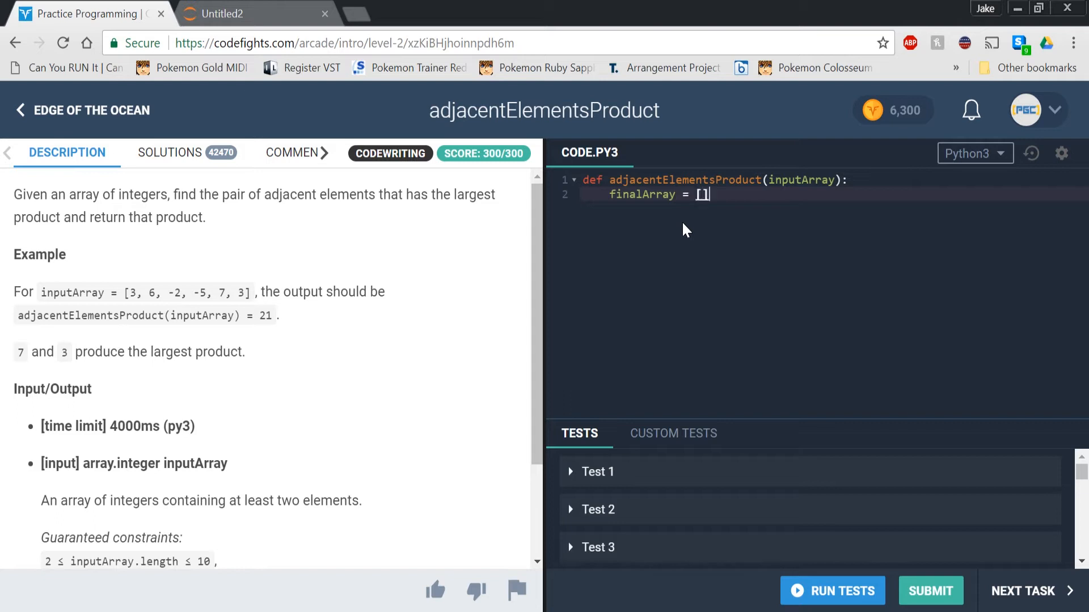
key("Enter")
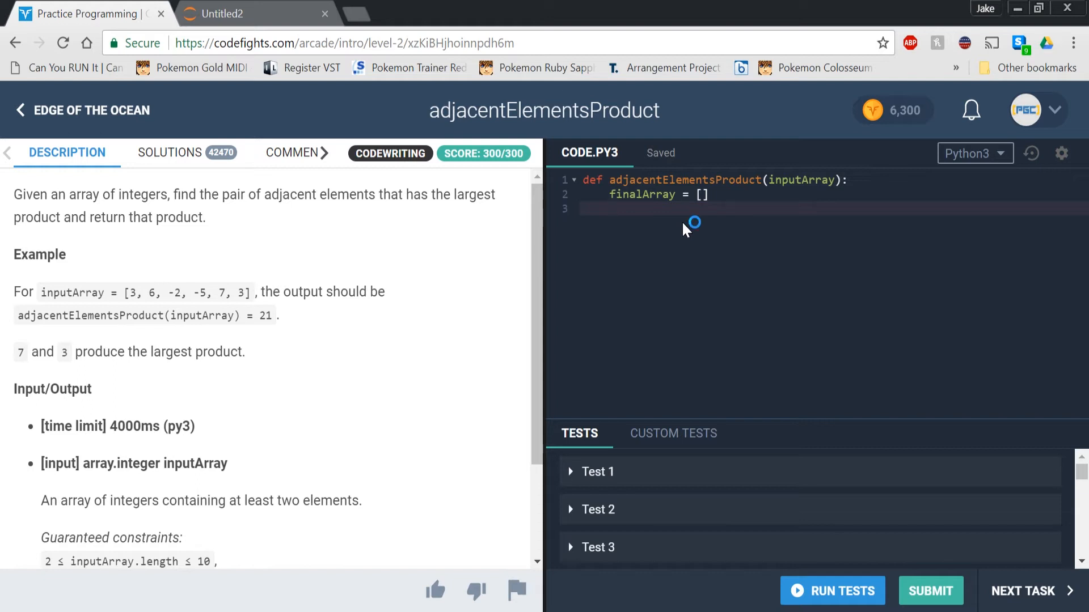
Step: Write the loop header for i in range(len(inputArray)-1): below finalArray
type("for")
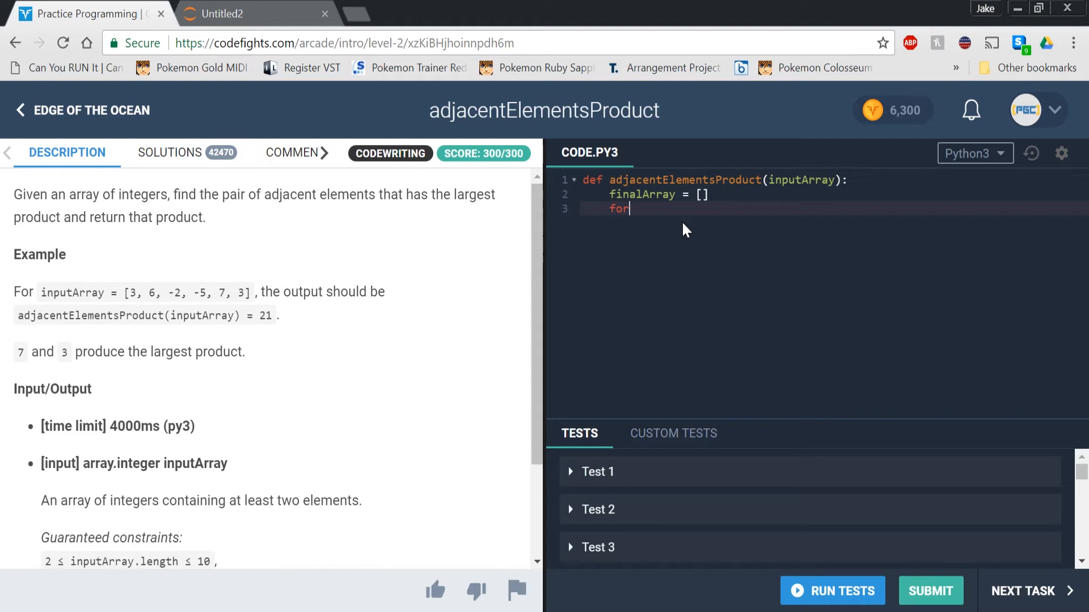
type("i in range")
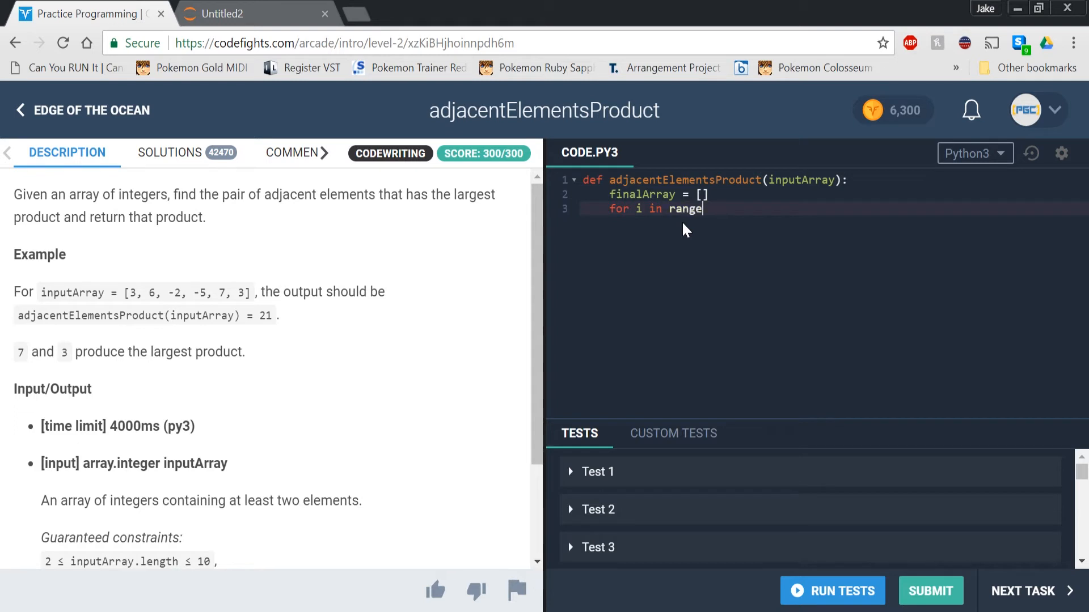
type("()")
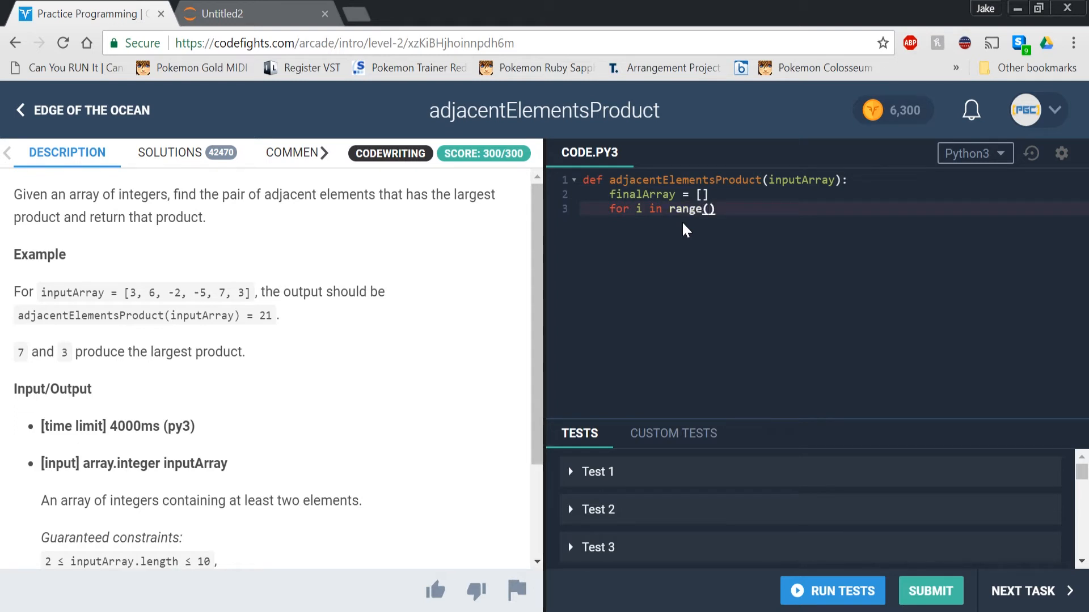
type("1")
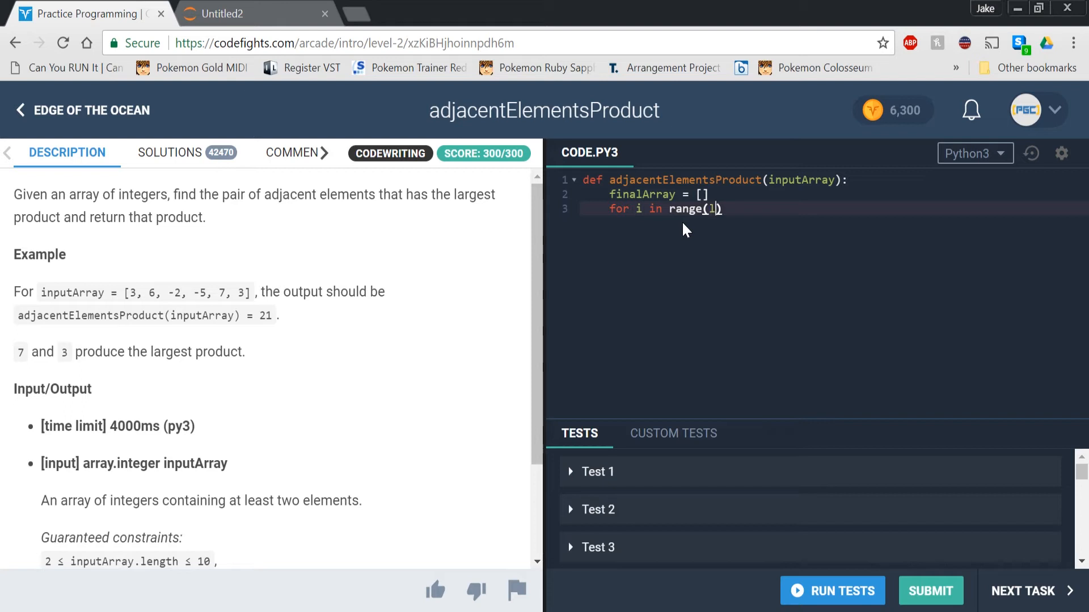
type("len(")
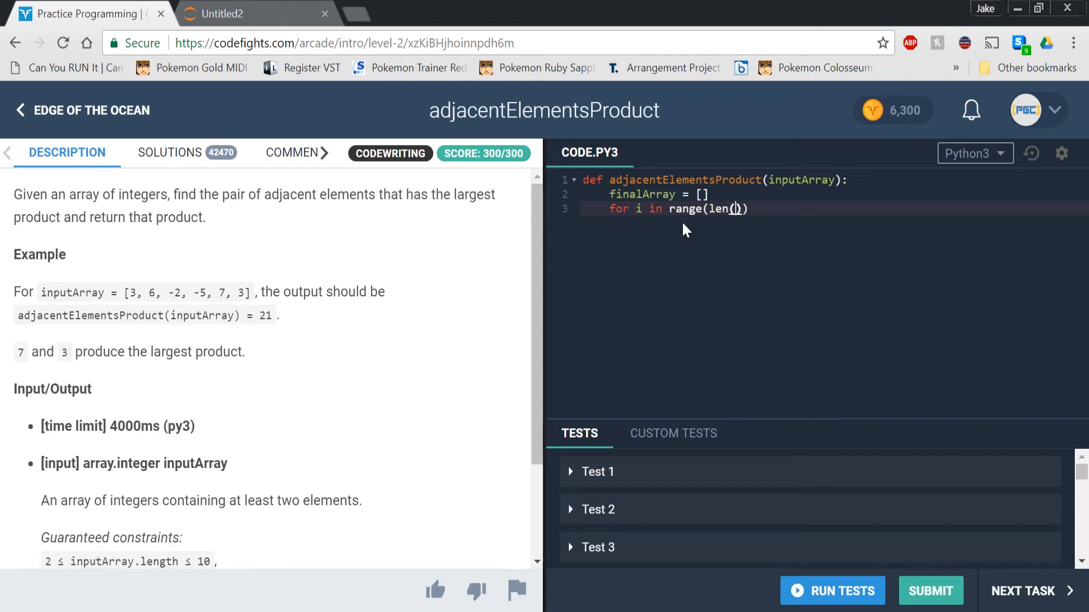
type("inpit")
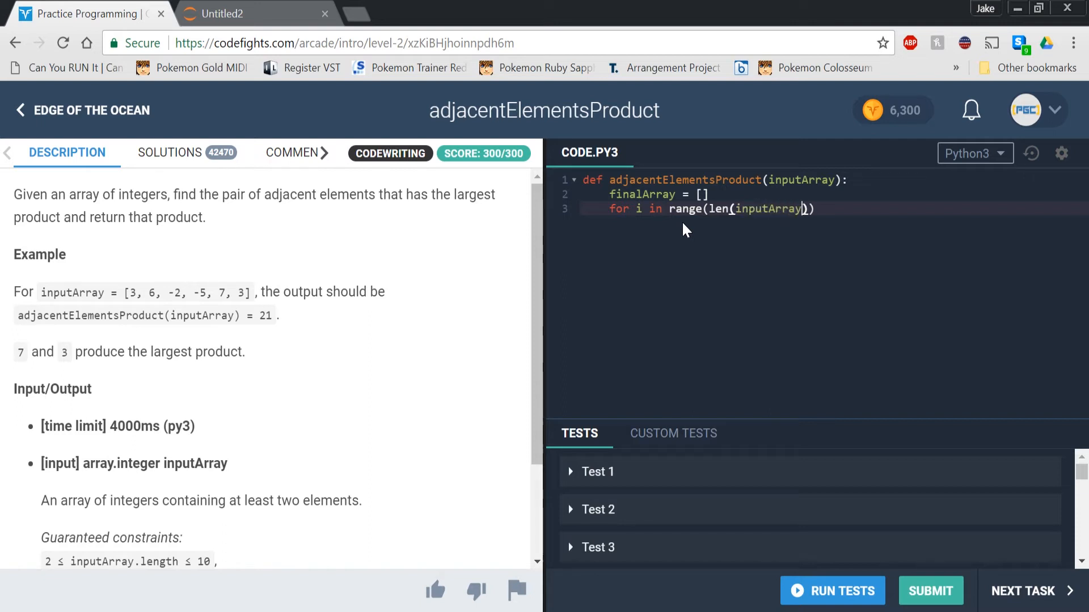
type("-1")
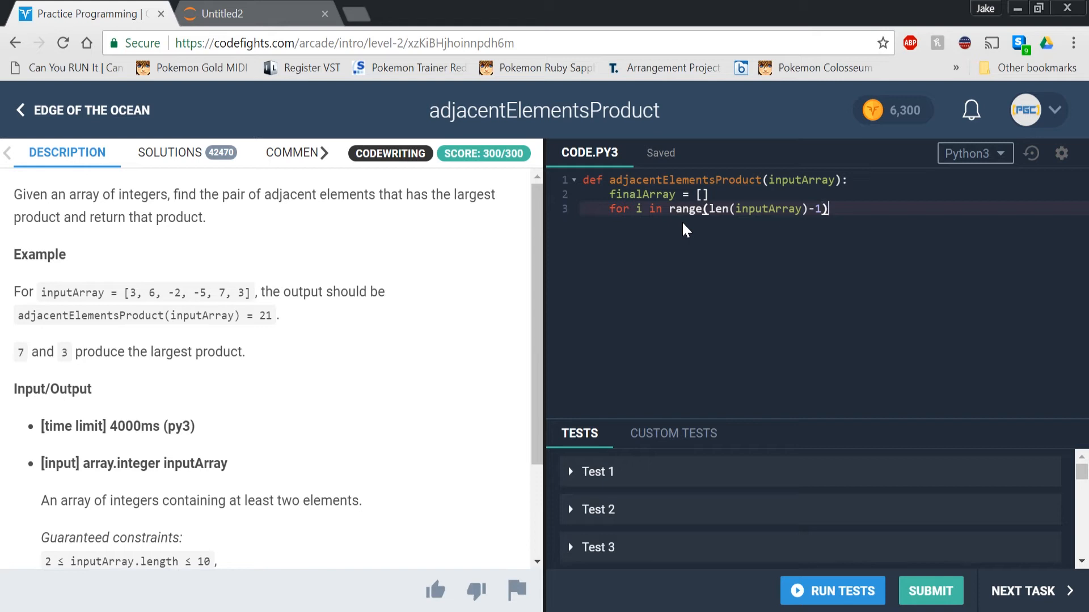
type(":")
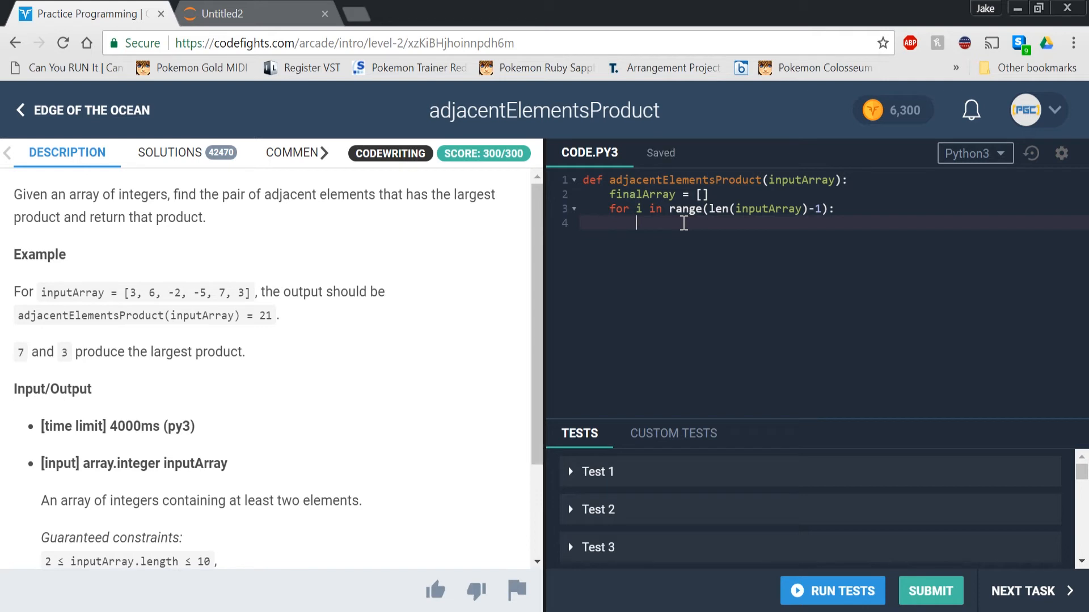
Step: Write finalArray.append(inputArray[i]*inputArray[i+1]) as the loop body
type("finalArray.appe")
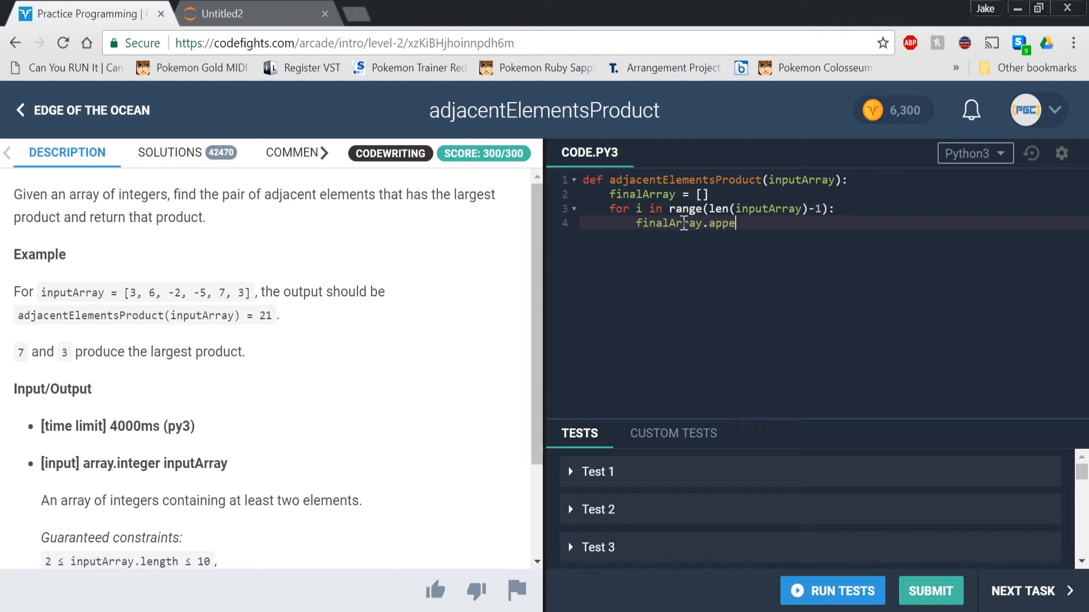
type("nd()")
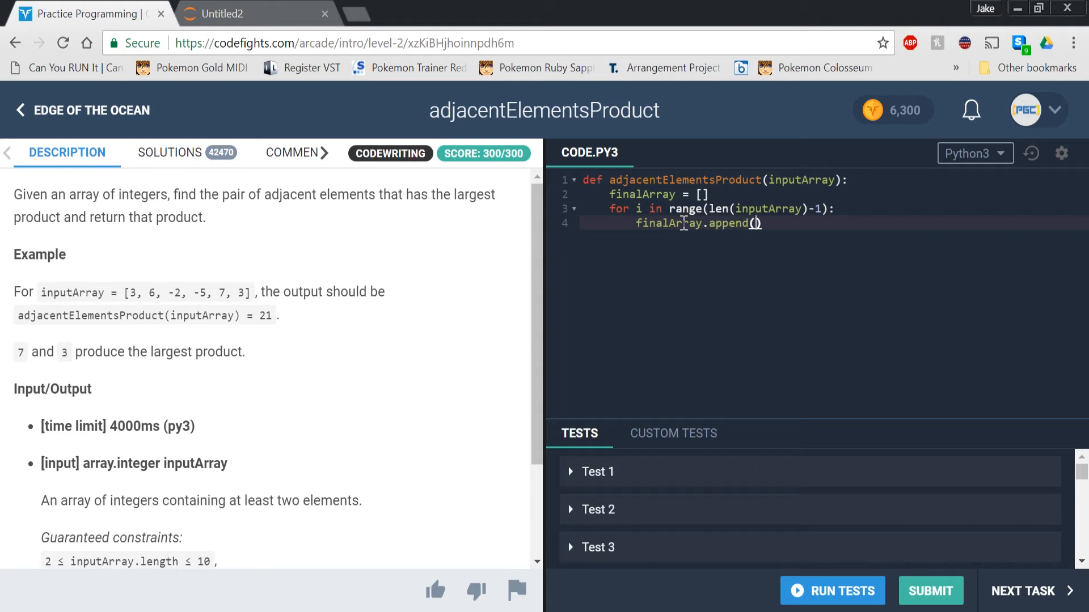
type("in")
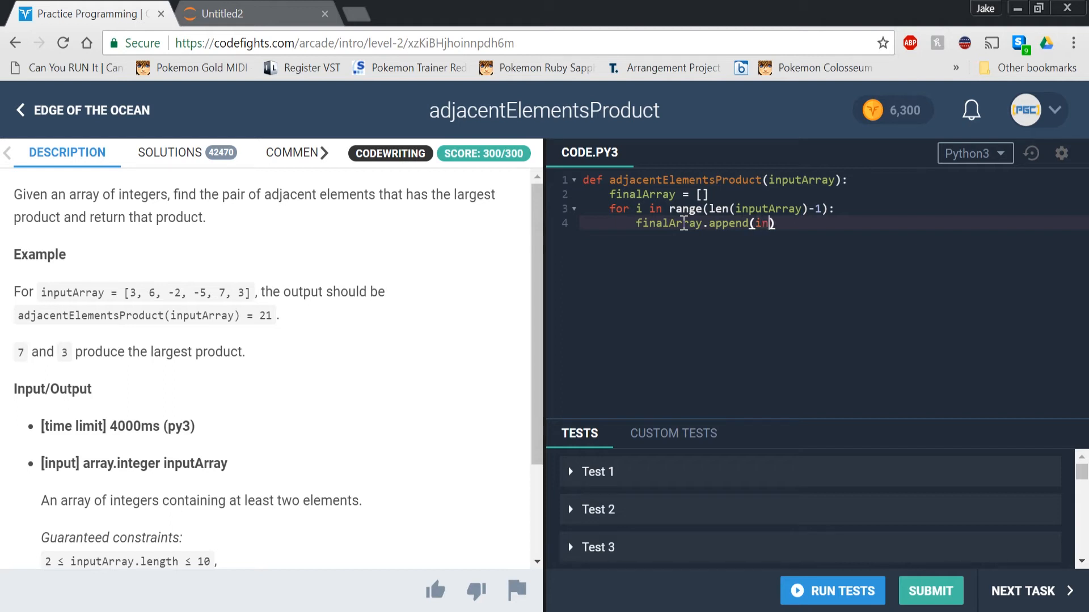
type("put")
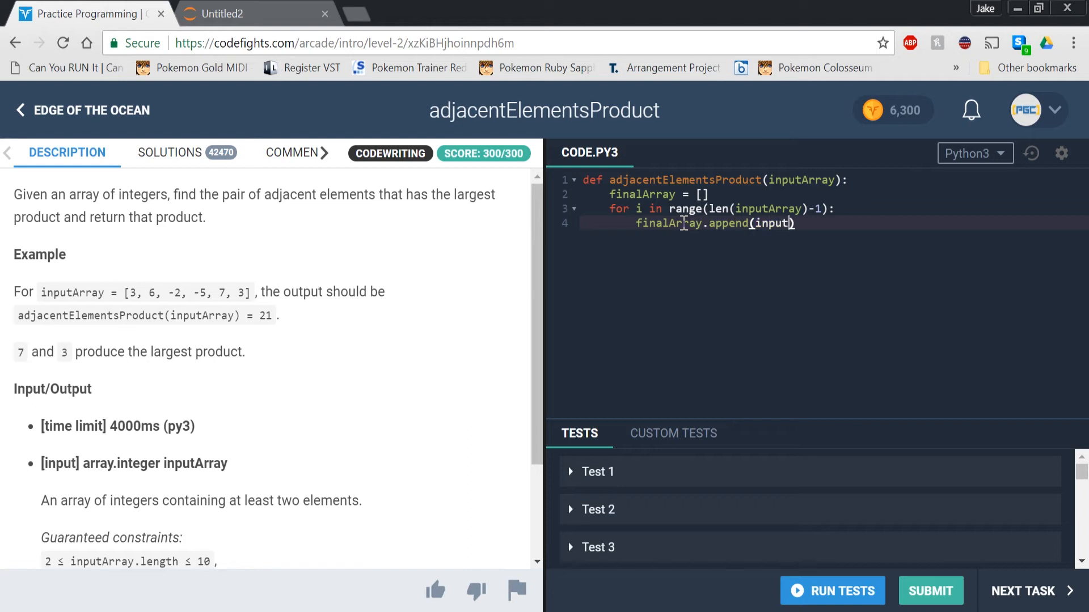
type("Array[i]")
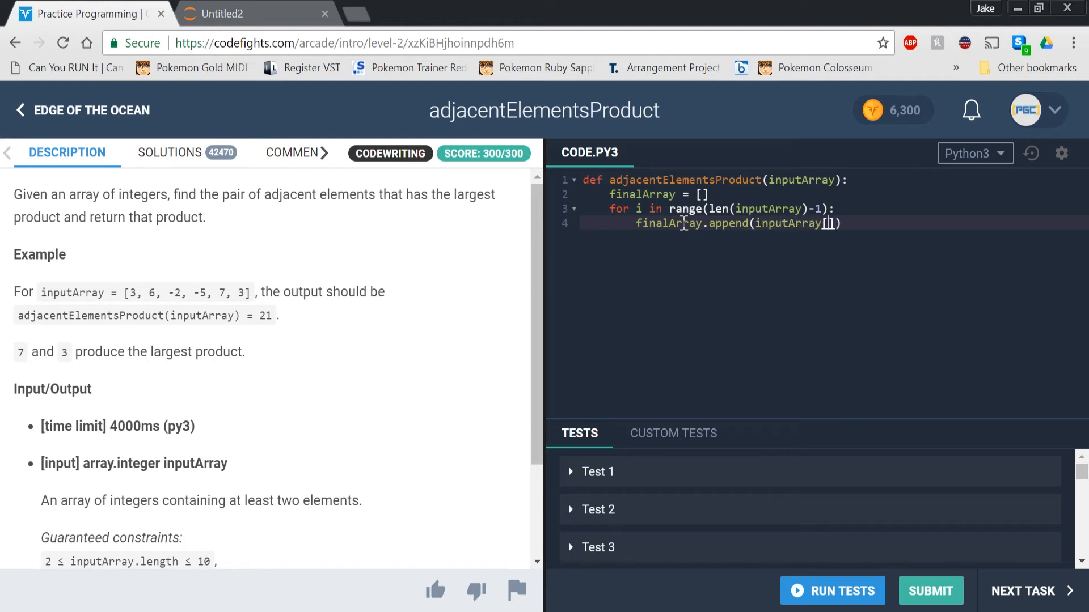
type("i")
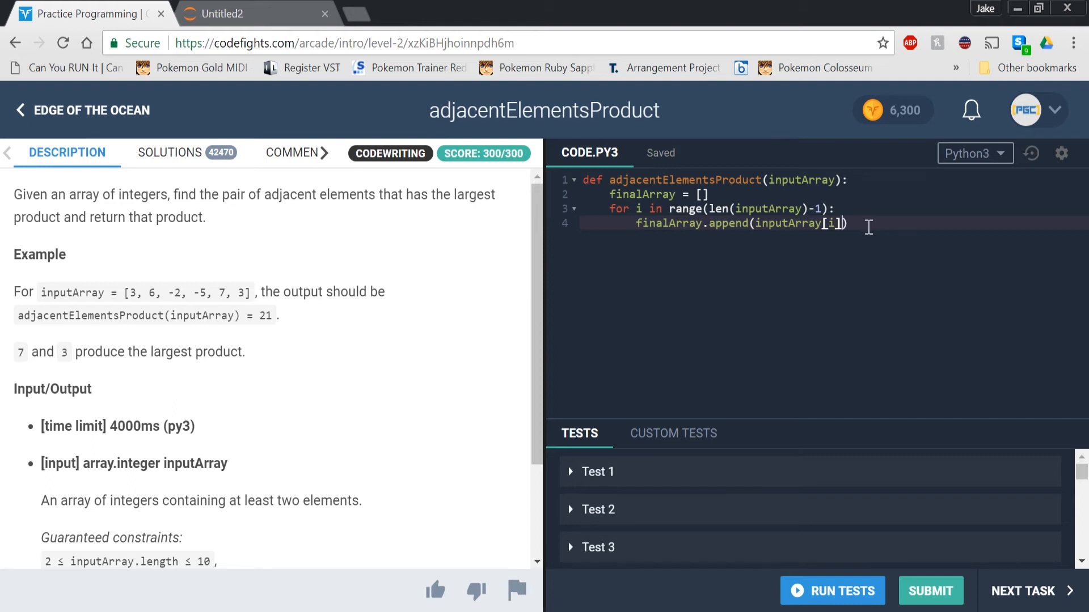
type("*inp")
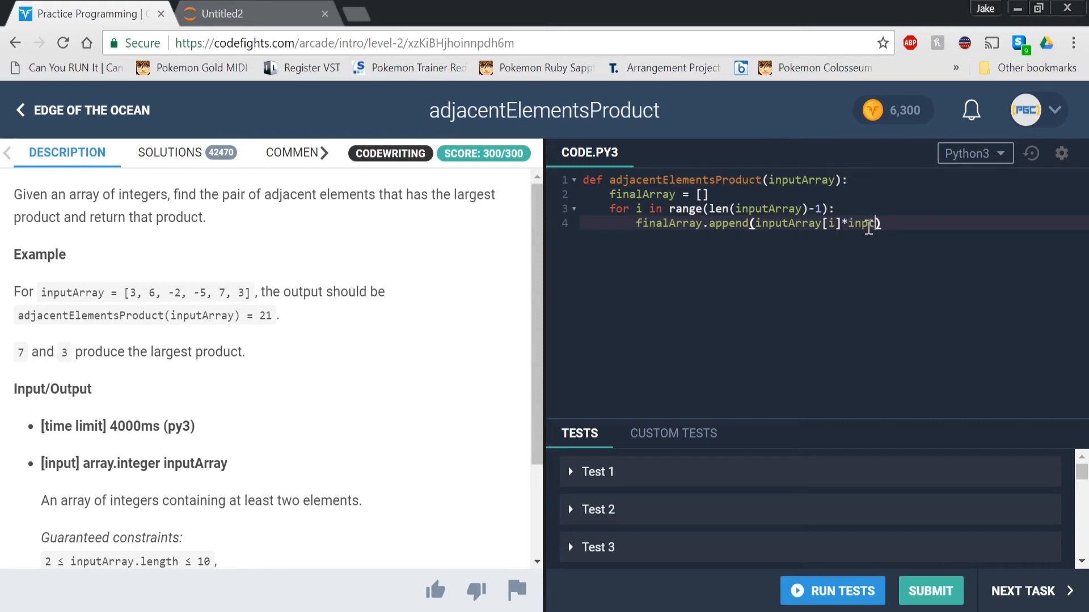
type("utArray")
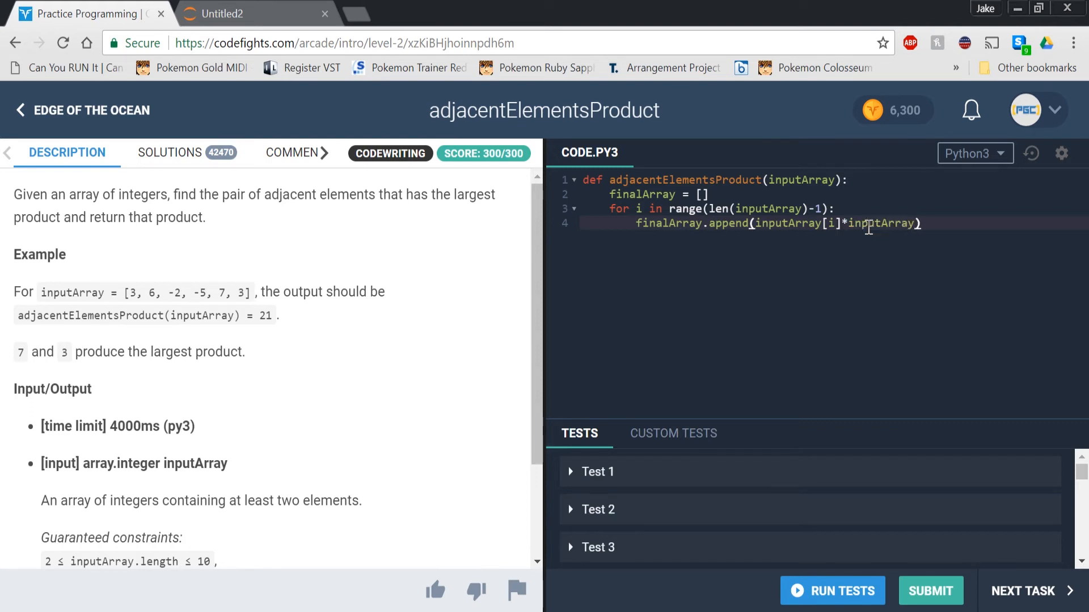
type("[i]")
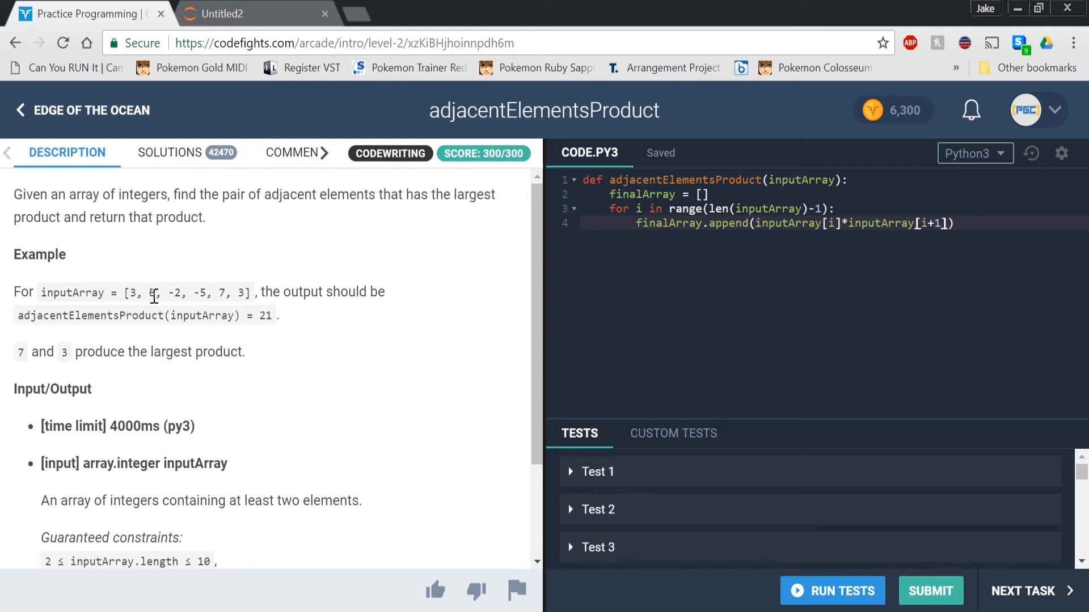
mouse_move(112, 288)
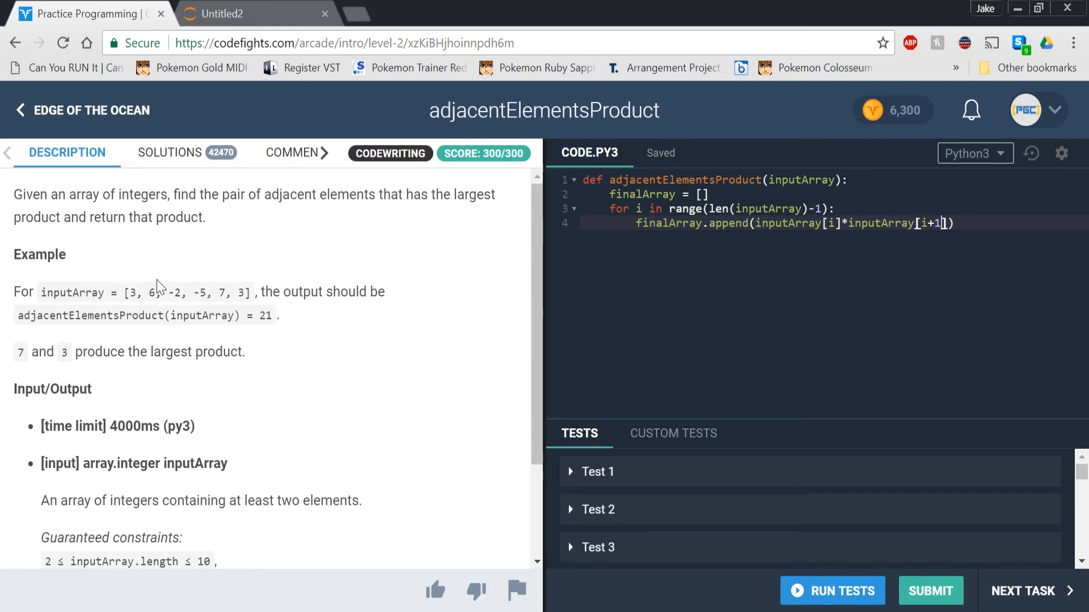
mouse_move(124, 292)
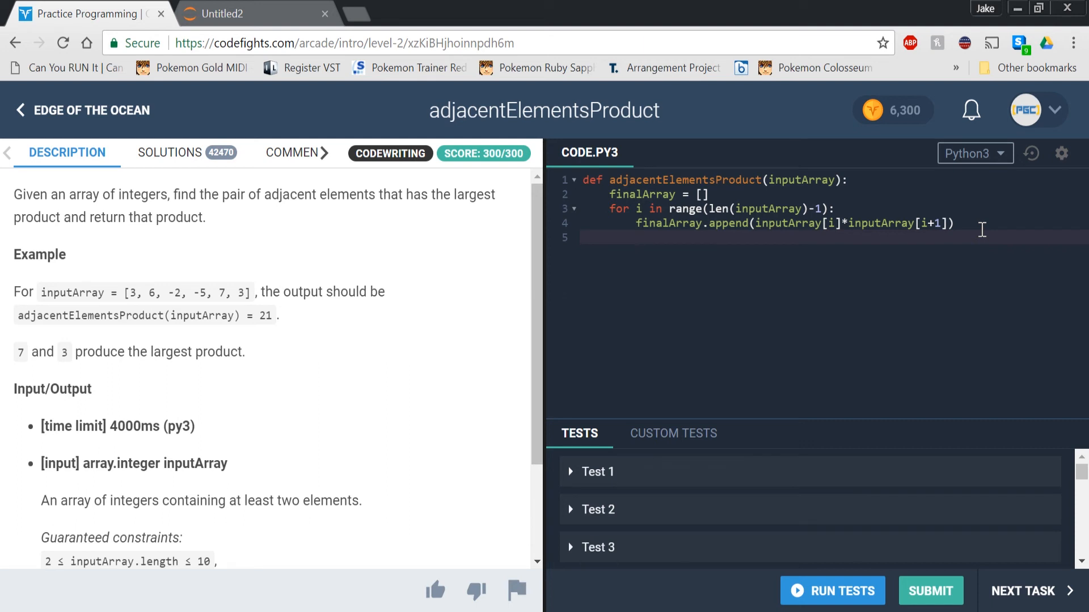
Step: Add result = max(finalArray) and return result after the loop to finish the function
left_click(611, 237)
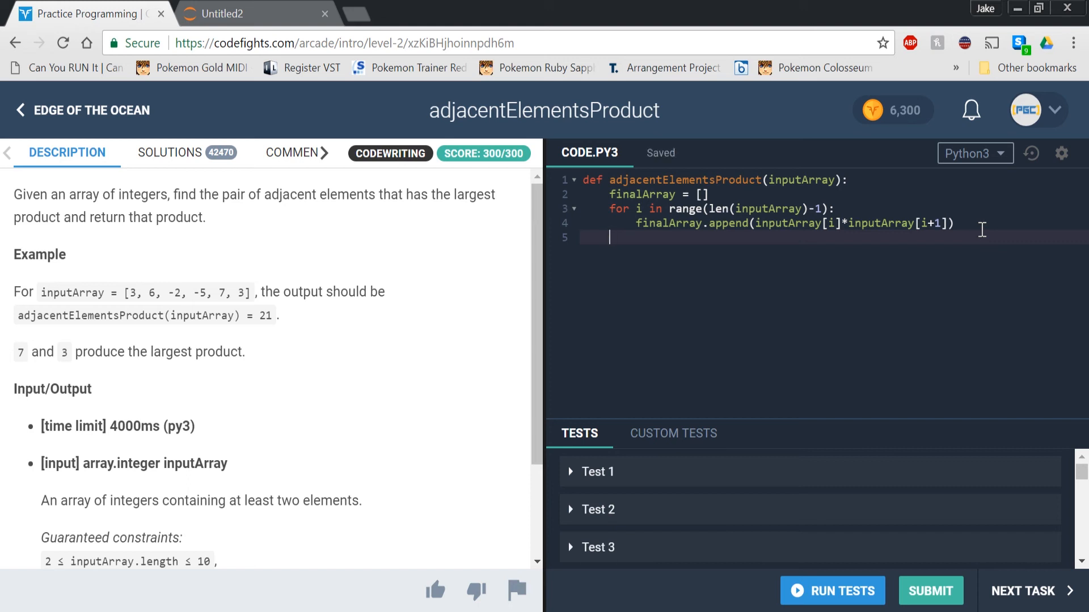
type("result =")
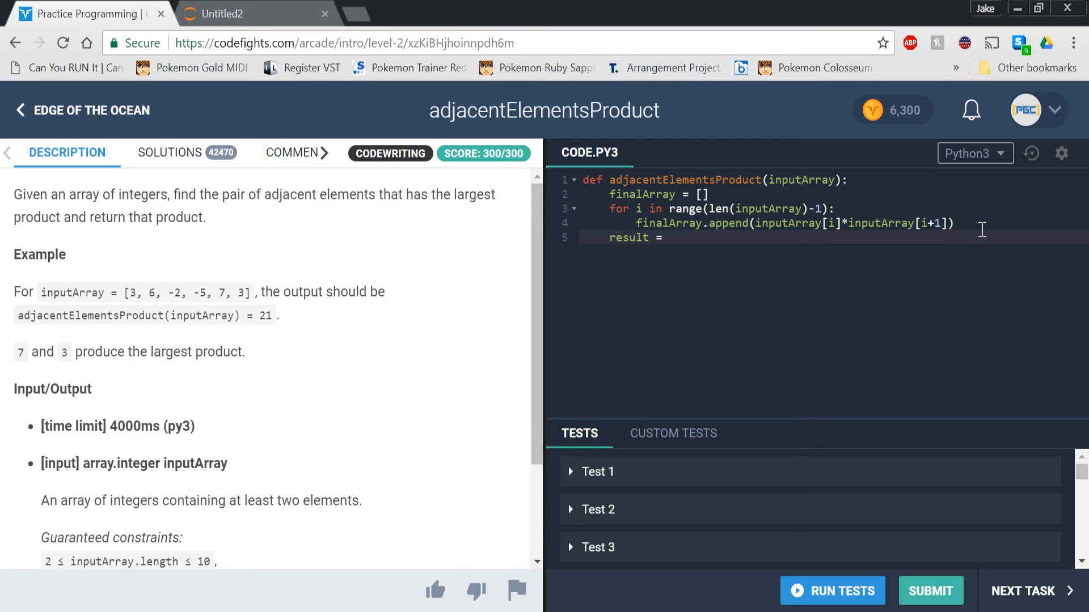
type("ma")
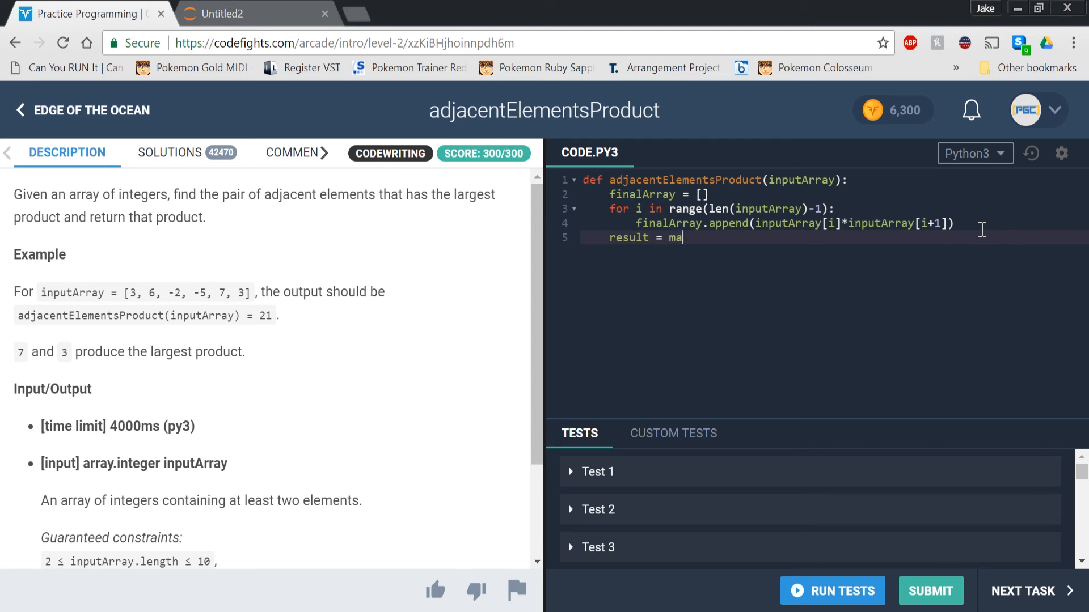
type("x(finalArray")
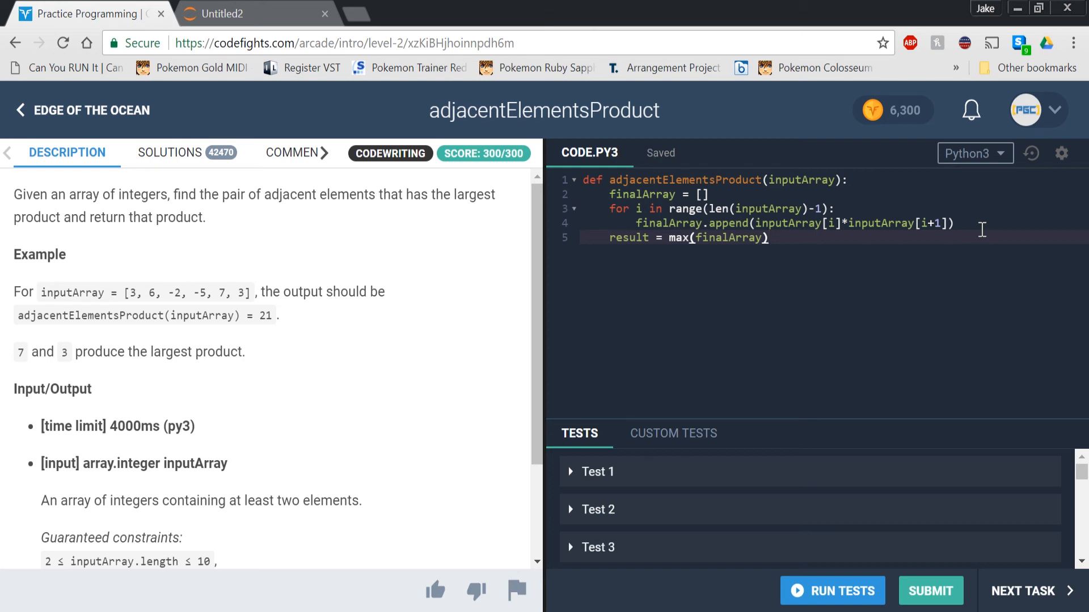
key("Enter")
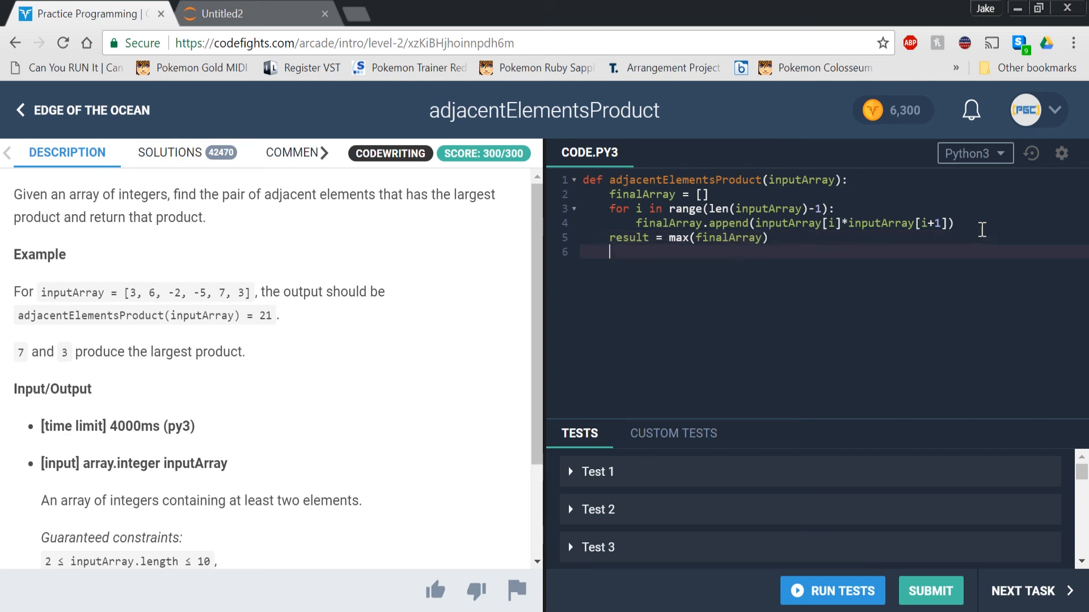
type("return resu")
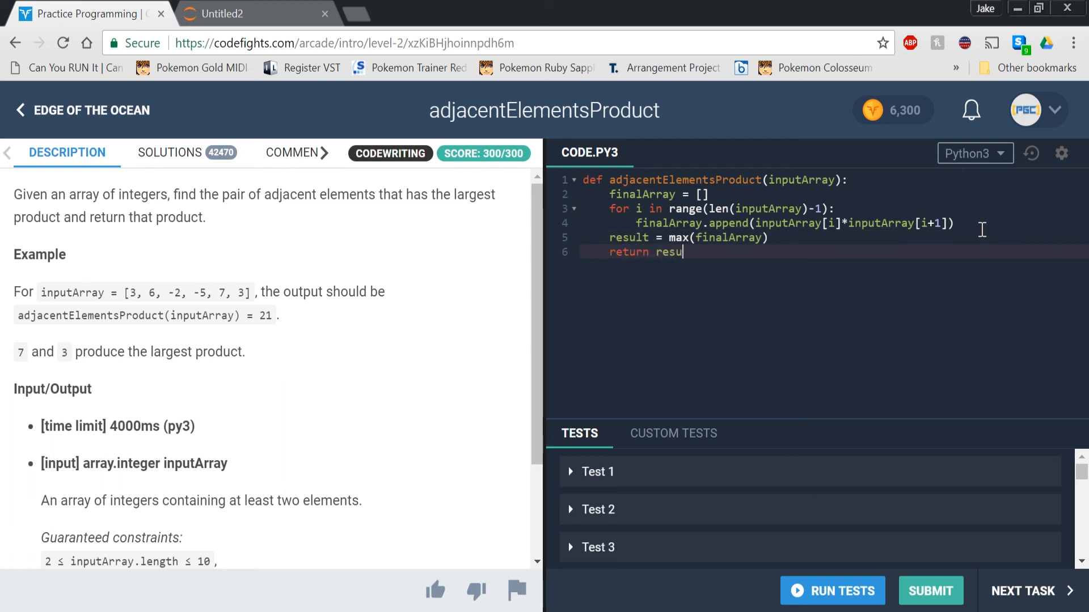
type("lt")
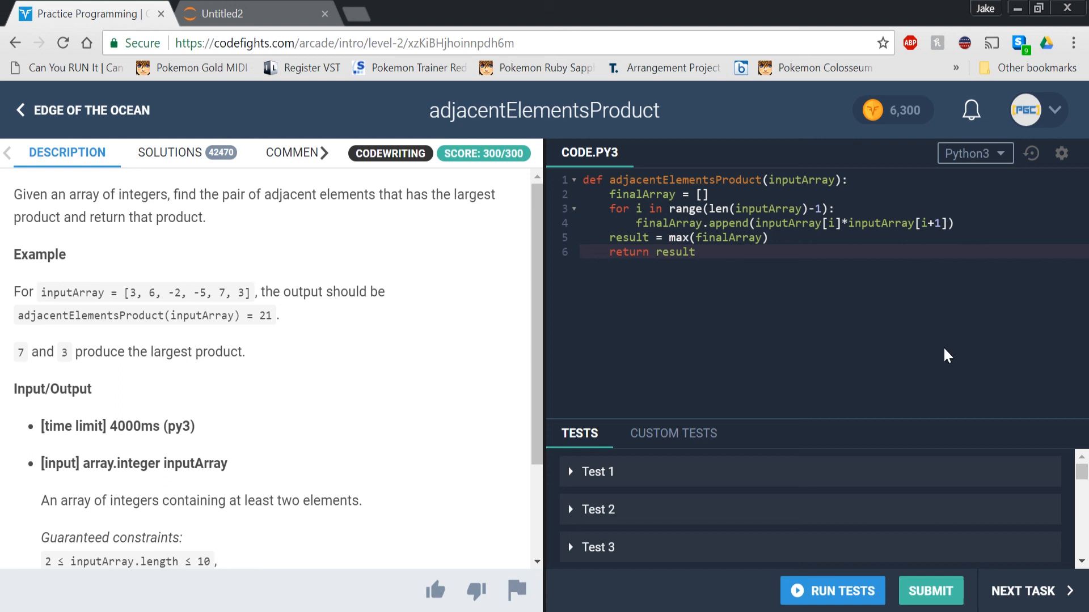
Step: Run the sample tests and get the Sample tests passed message
left_click(832, 591)
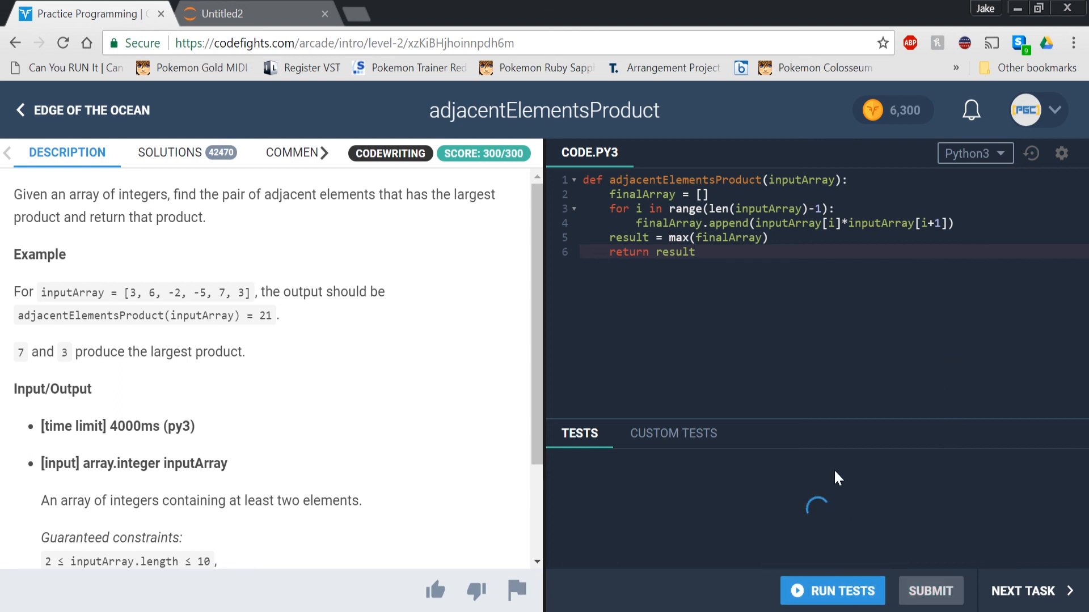
left_click(831, 591)
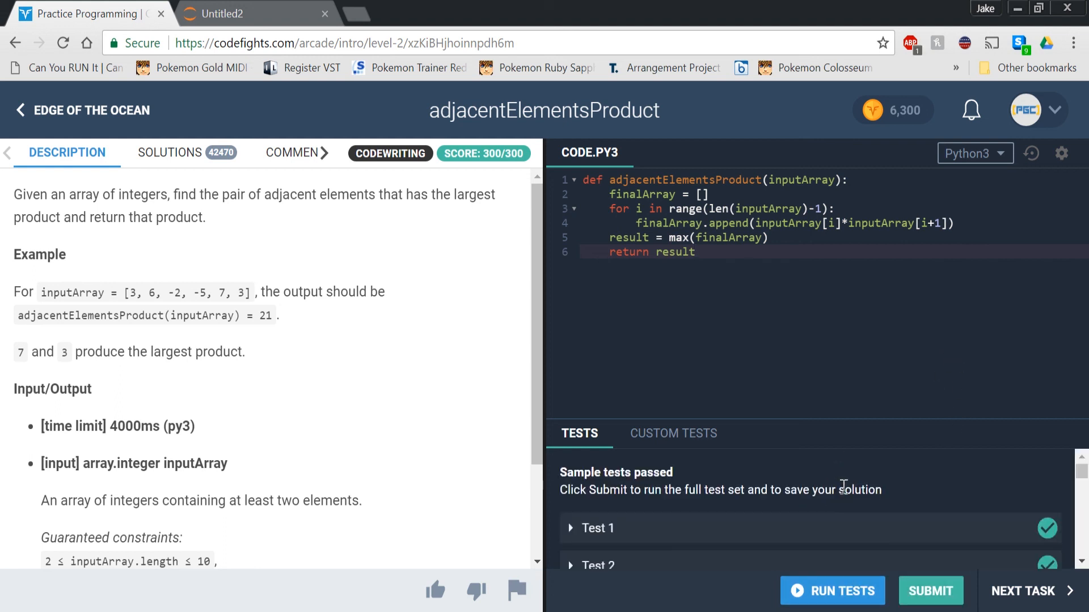
mouse_move(853, 545)
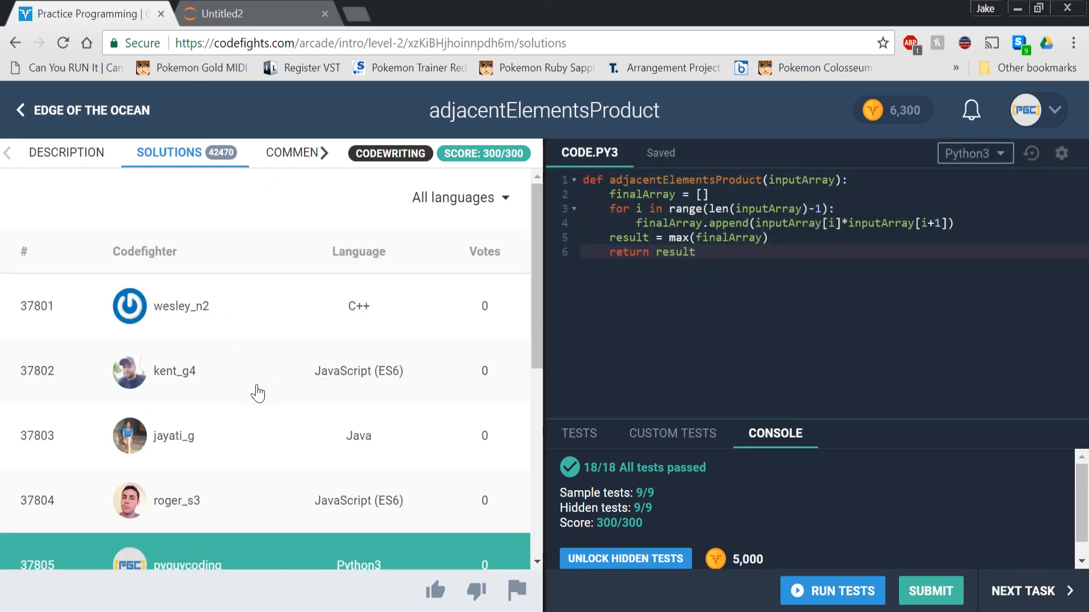
mouse_move(365, 345)
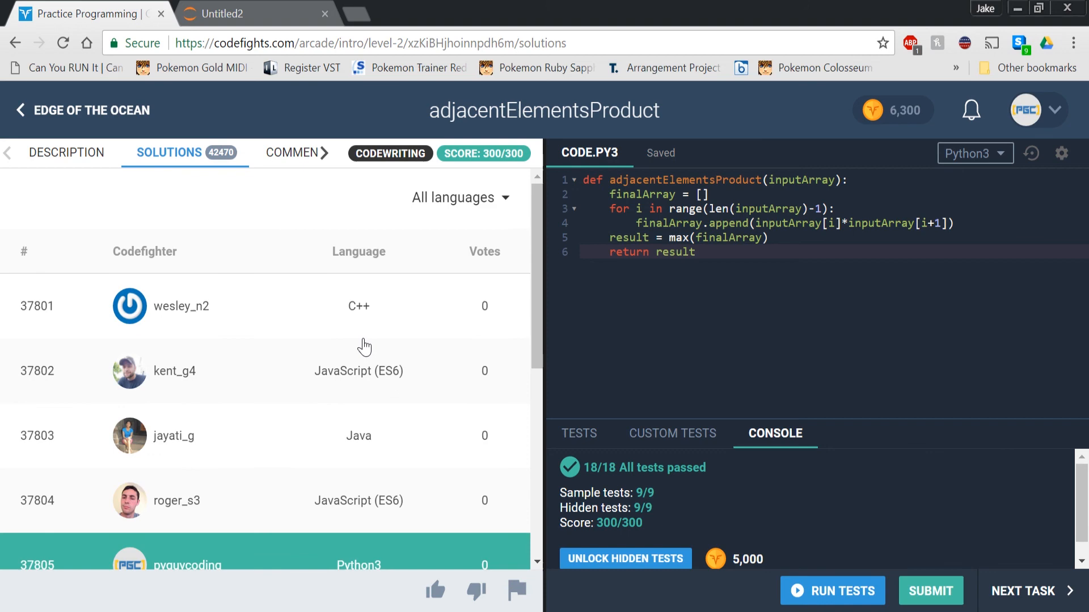
mouse_move(663, 349)
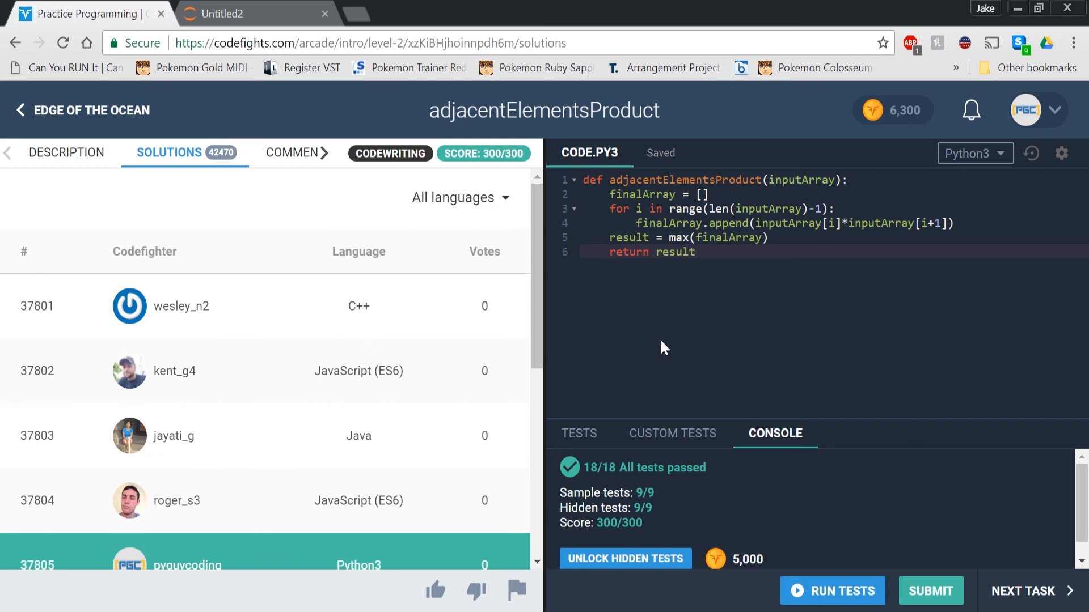
mouse_move(667, 342)
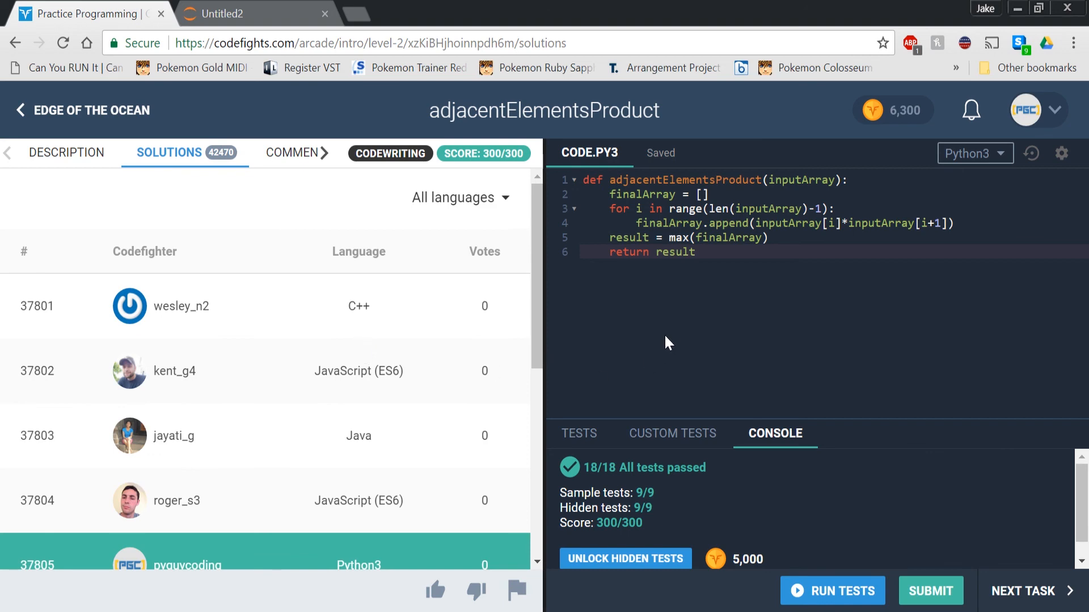
mouse_move(698, 343)
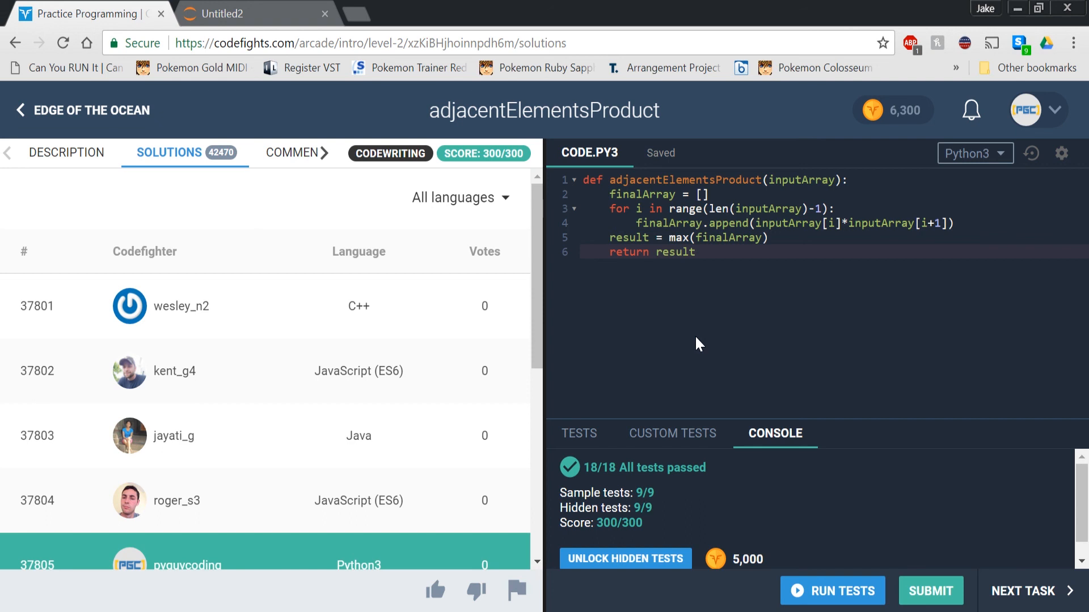
mouse_move(680, 354)
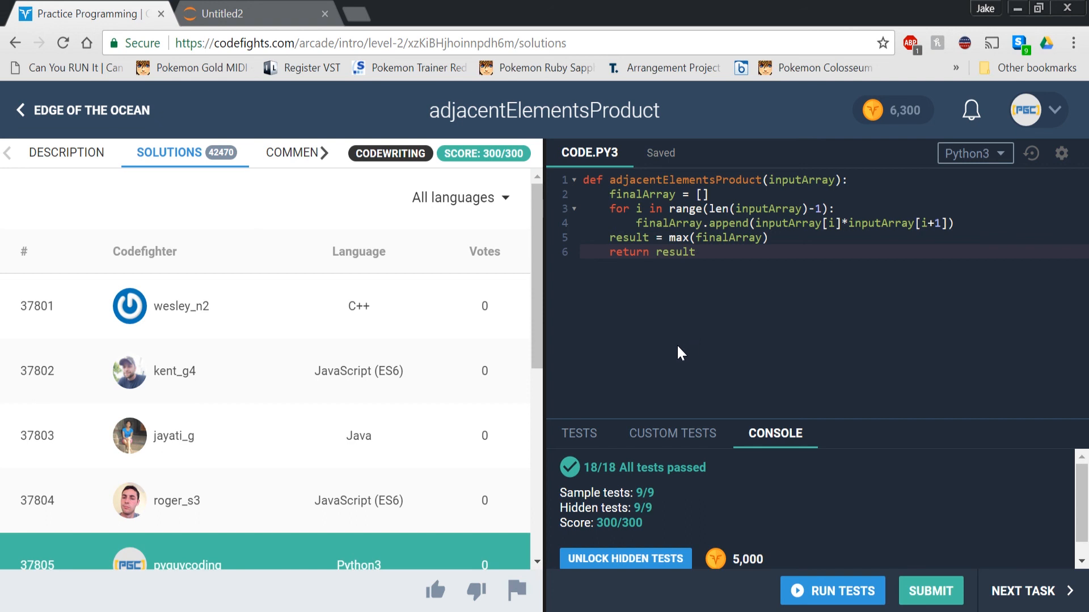